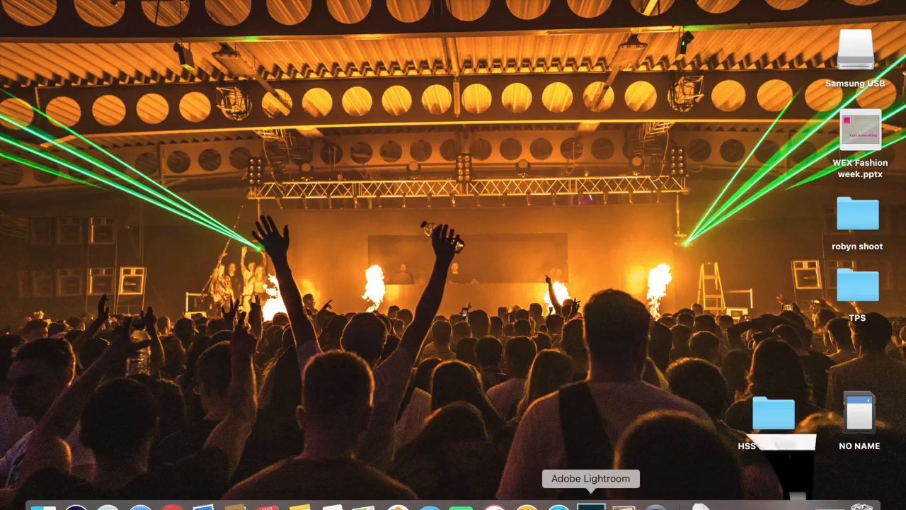
Bring Adobe Lightroom to the front from the Dock, showing DSC06631 in Develop
click(591, 507)
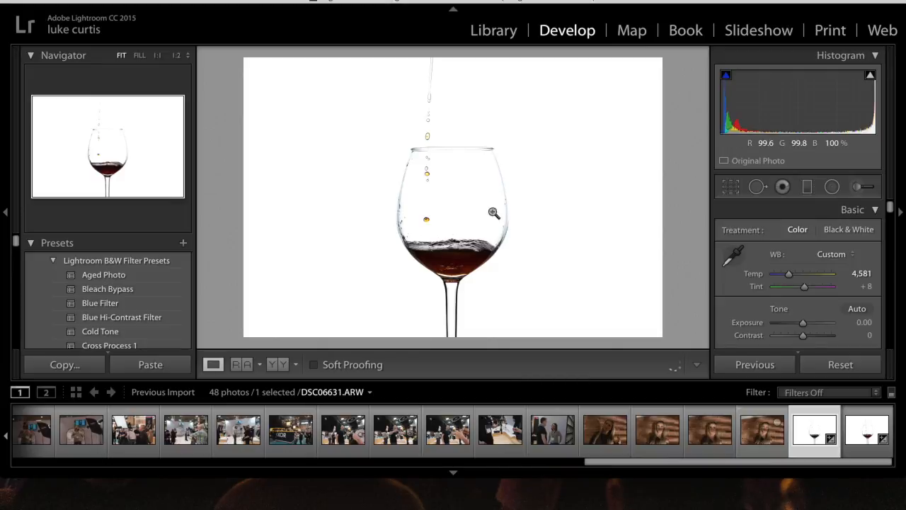
click(157, 55)
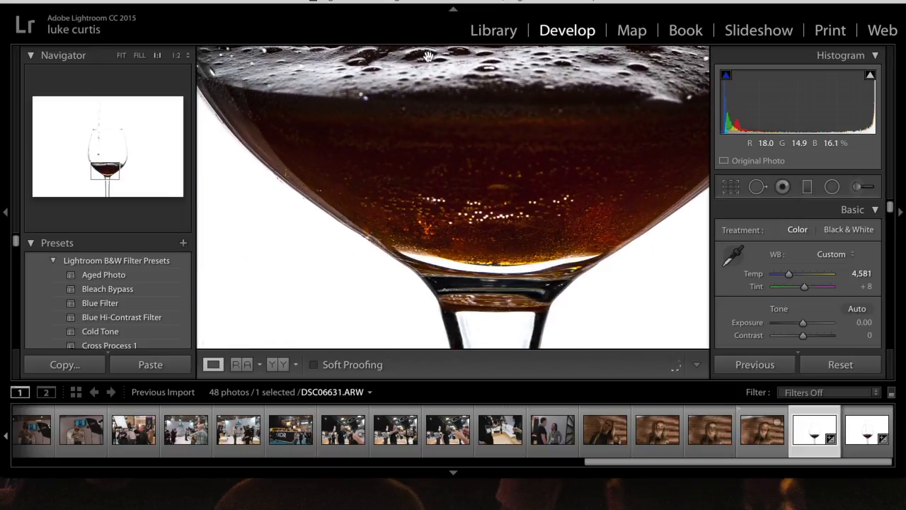
click(122, 55)
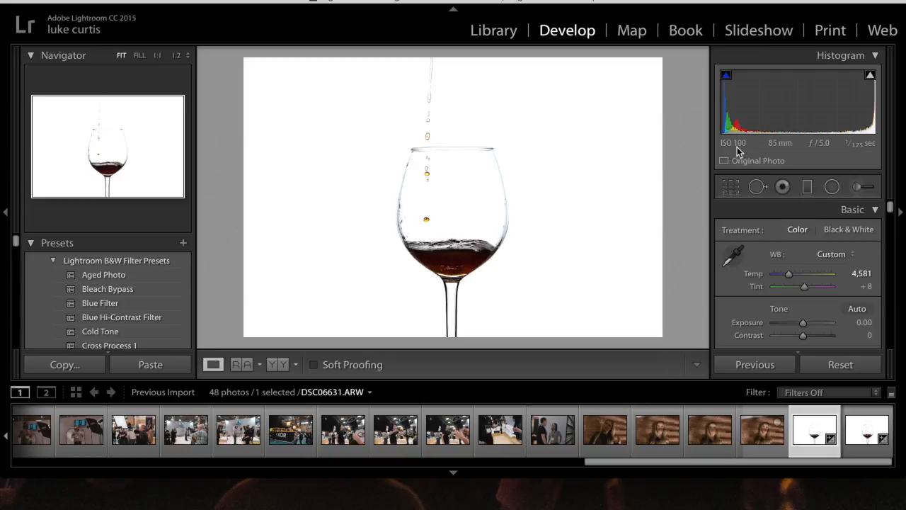
mouse_move(848, 148)
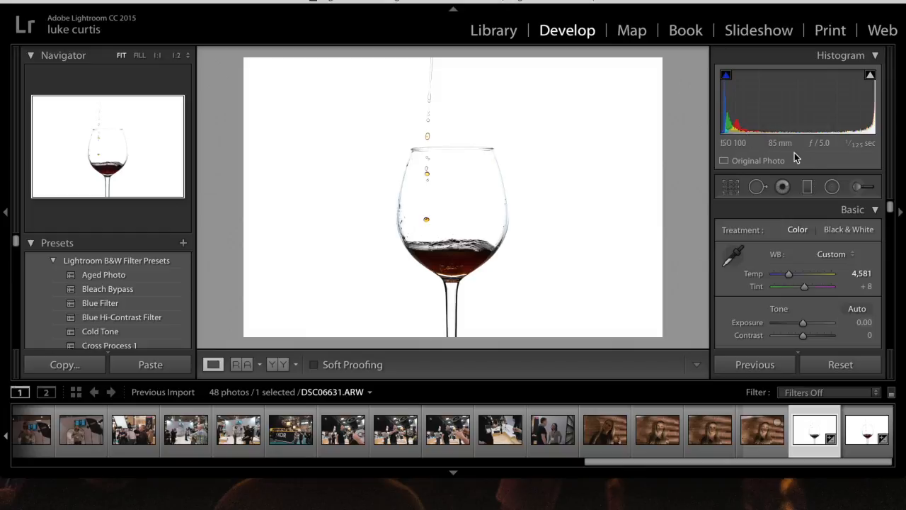
mouse_move(857, 151)
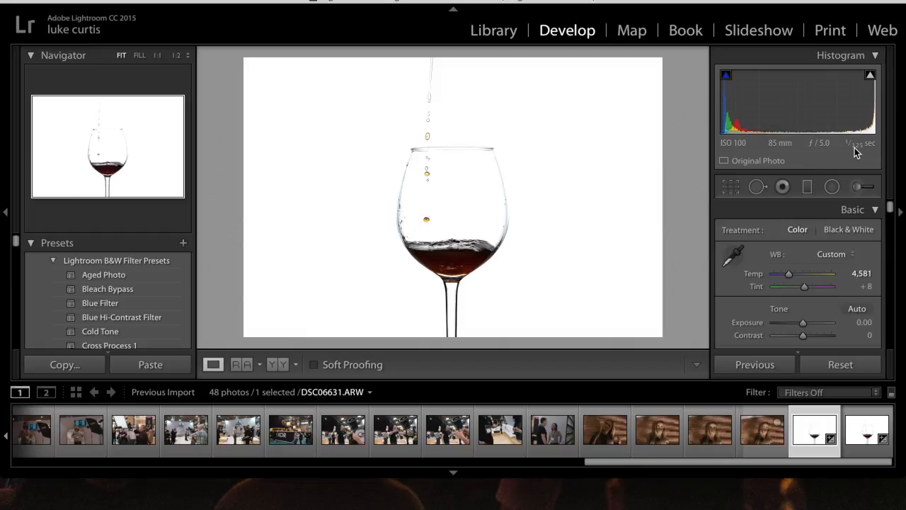
Zoom DSC06636's falling drops to 1:1, then switch back to DSC06631
click(867, 431)
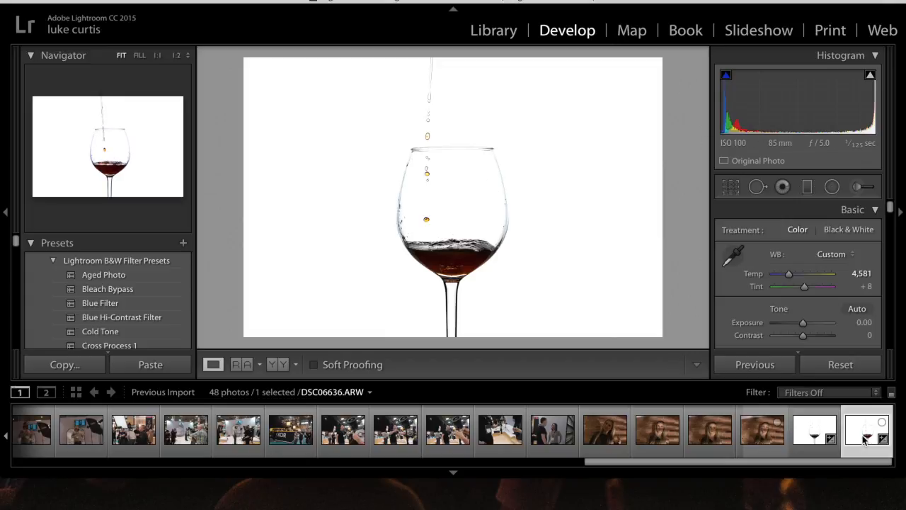
click(868, 430)
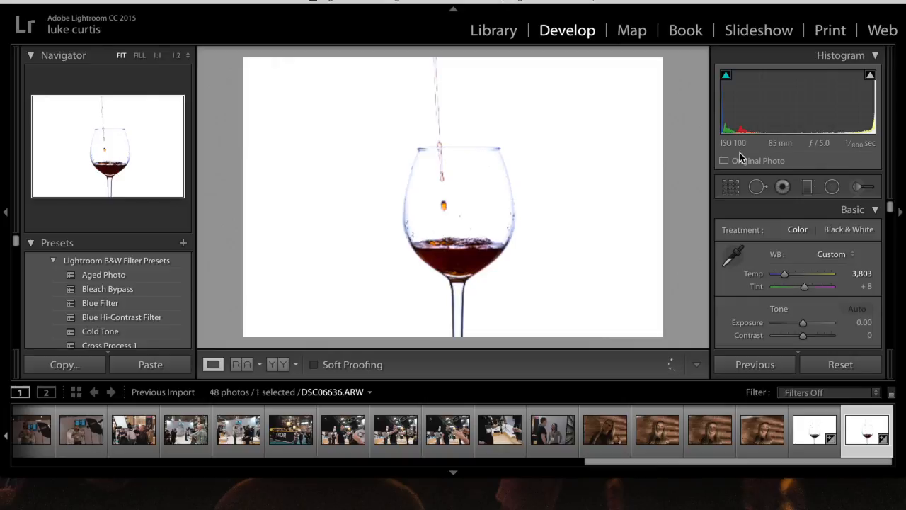
mouse_move(579, 125)
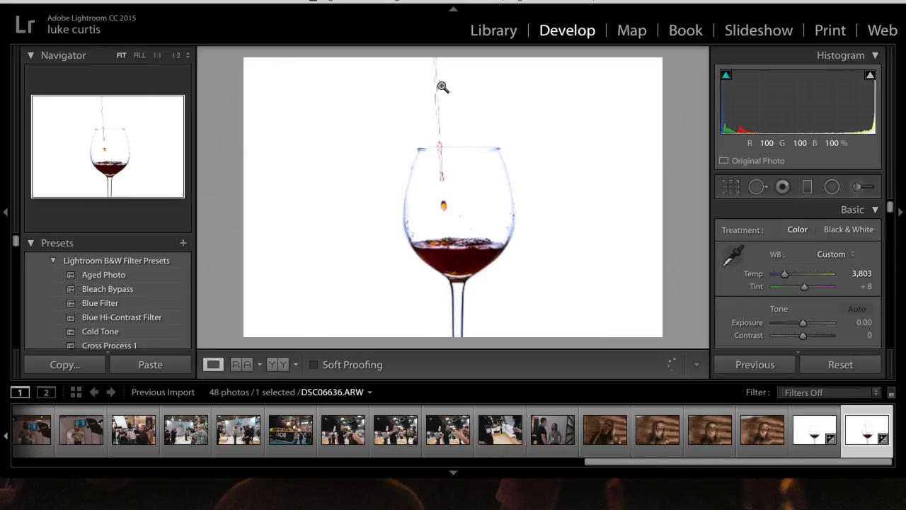
mouse_move(439, 93)
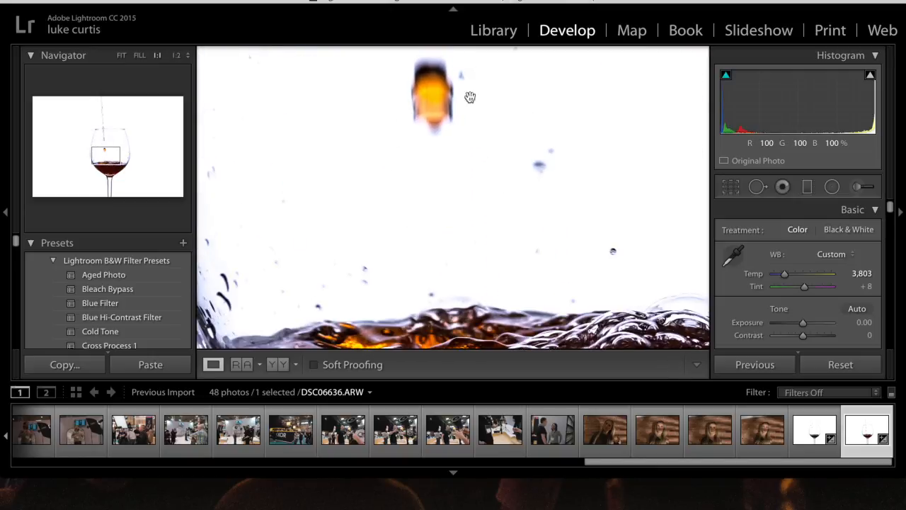
click(814, 430)
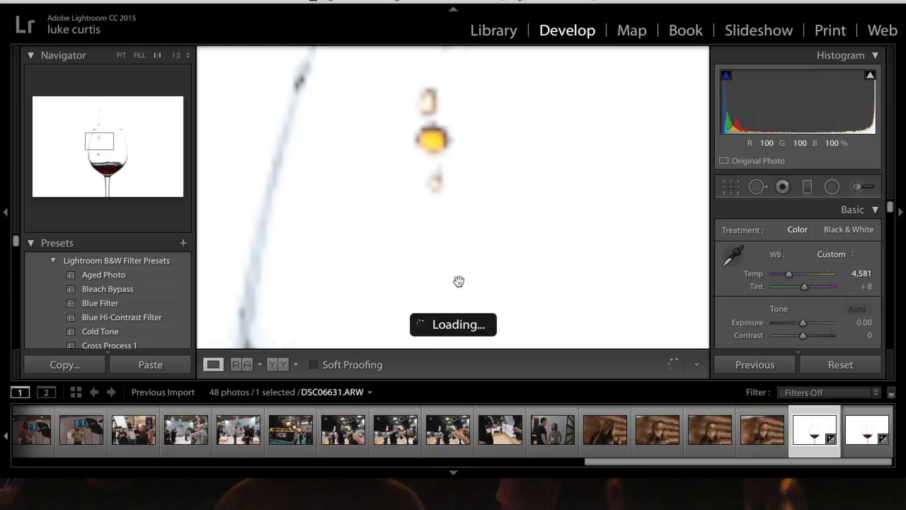
mouse_move(466, 185)
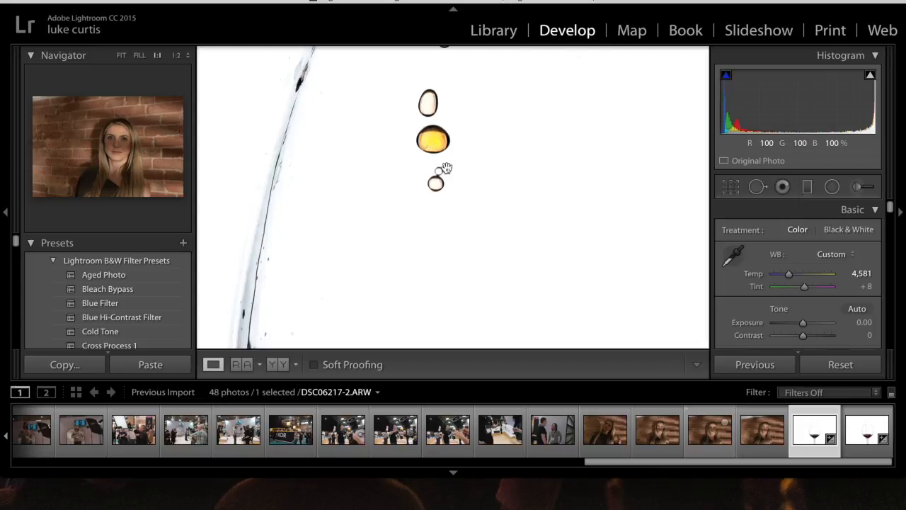
mouse_move(446, 168)
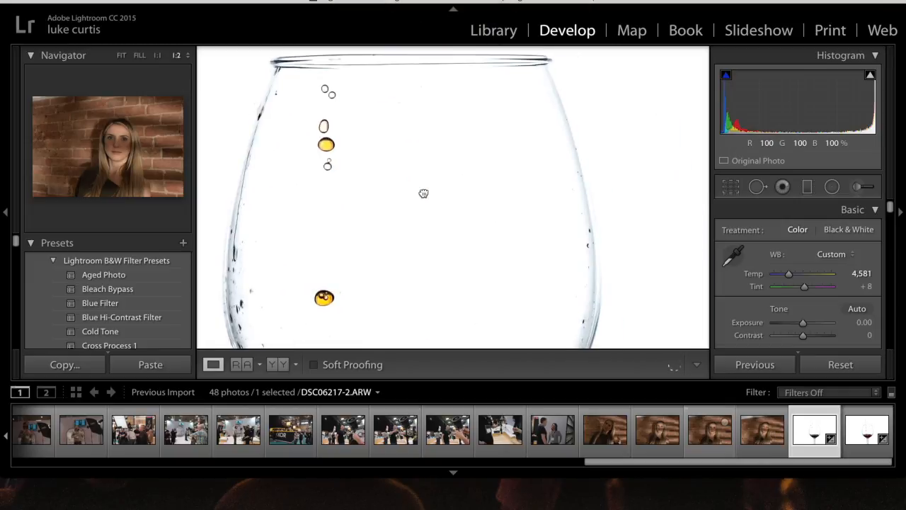
Select the DSC06636 thumbnail in the filmstrip
click(868, 432)
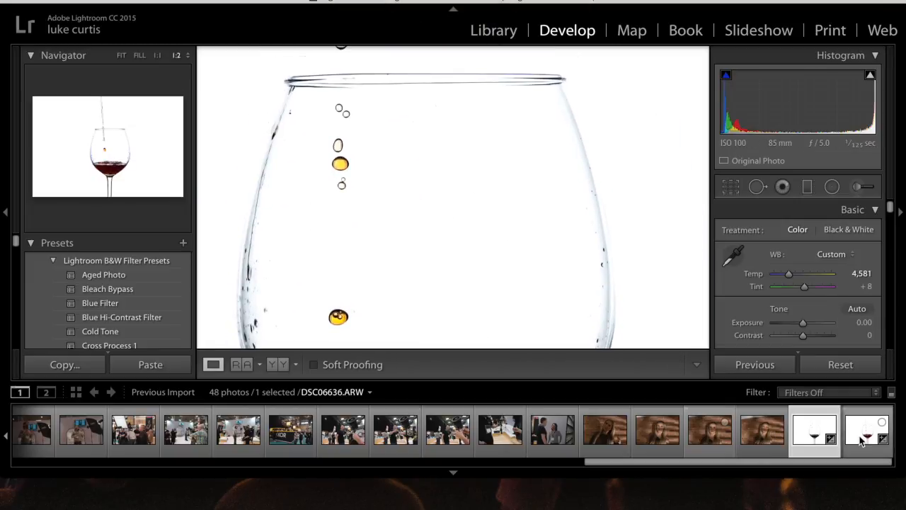
Inspect DSC06636's blurred drops at 1:2, then switch to sharper DSC06631
click(868, 430)
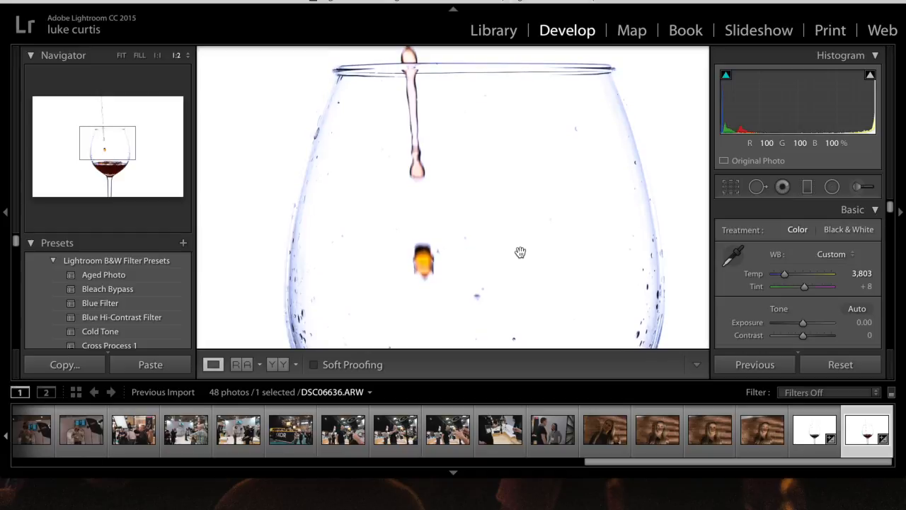
click(815, 430)
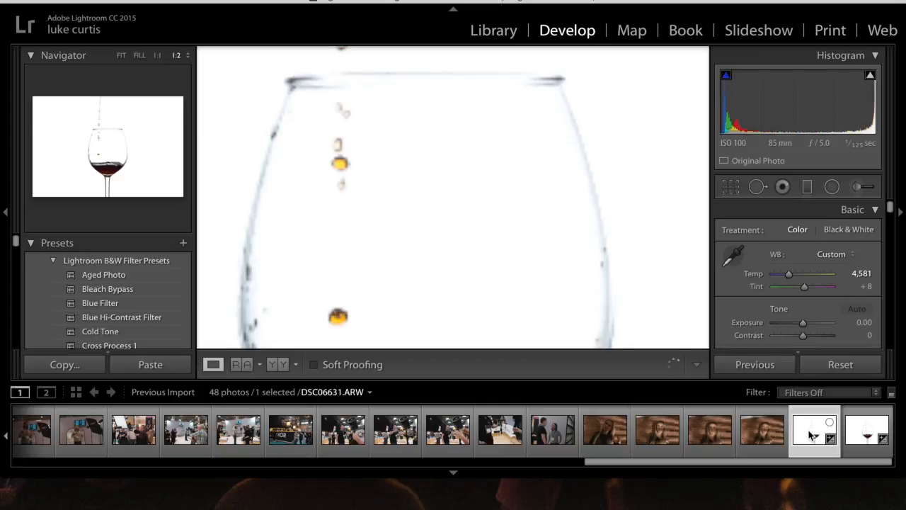
mouse_move(814, 428)
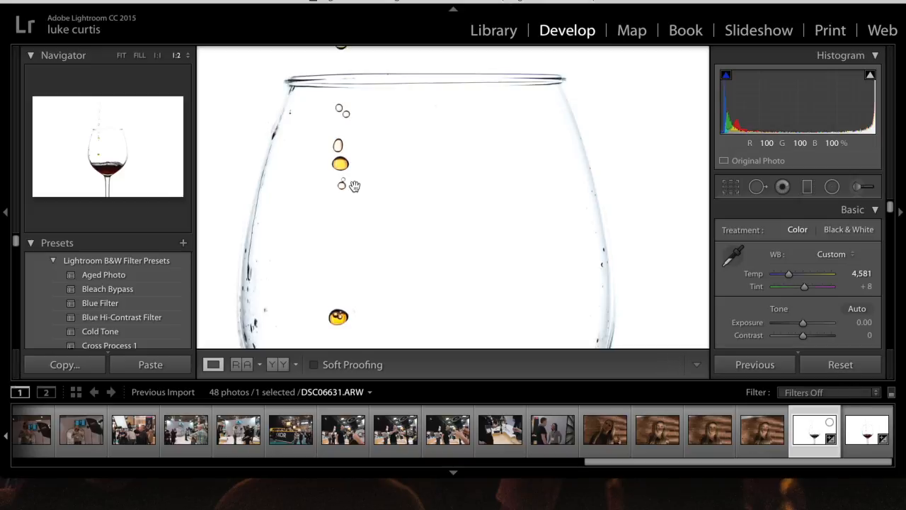
mouse_move(469, 177)
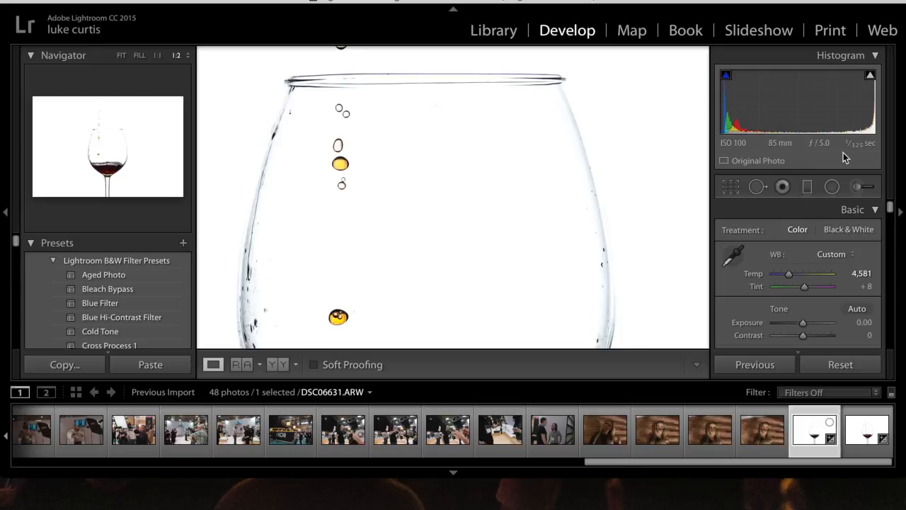
Display DSC06636 at 1:2 zoom to judge its smeared drops
click(868, 430)
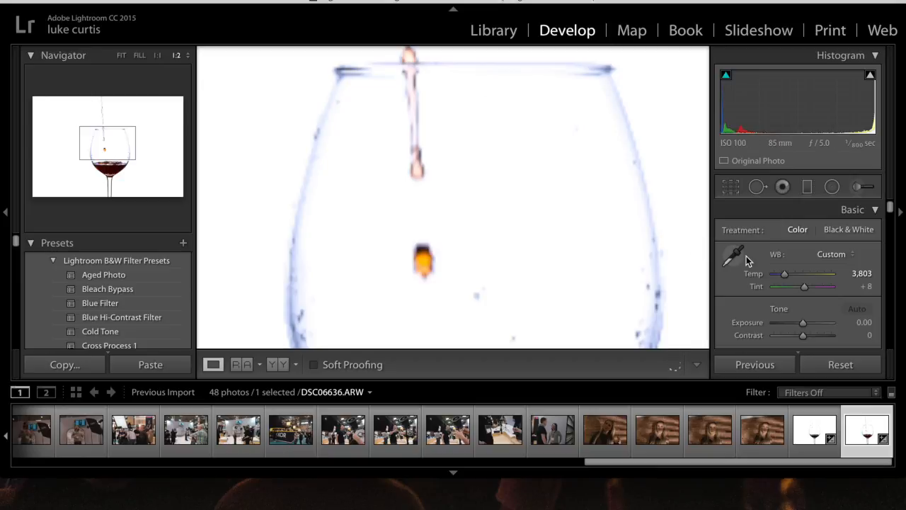
mouse_move(726, 258)
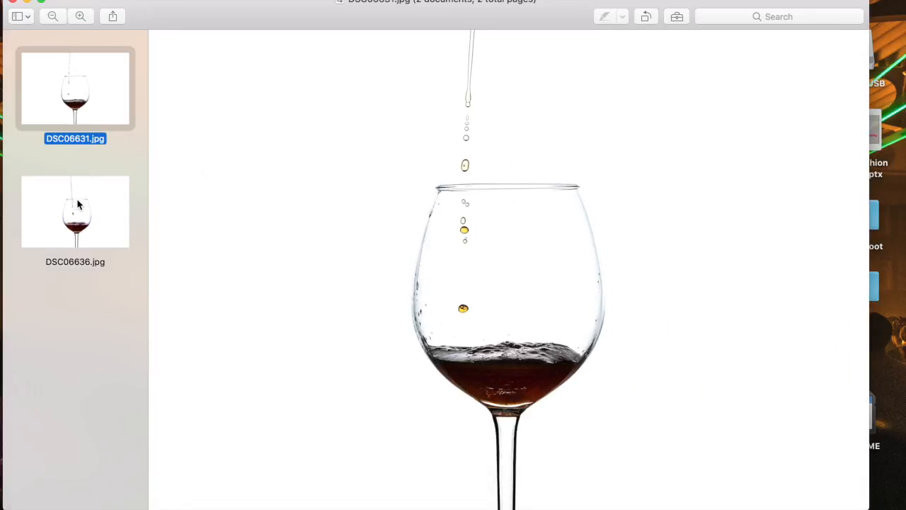
Flip Preview between DSC06636.jpg, DSC06631.jpg, and back to DSC06636.jpg
click(75, 211)
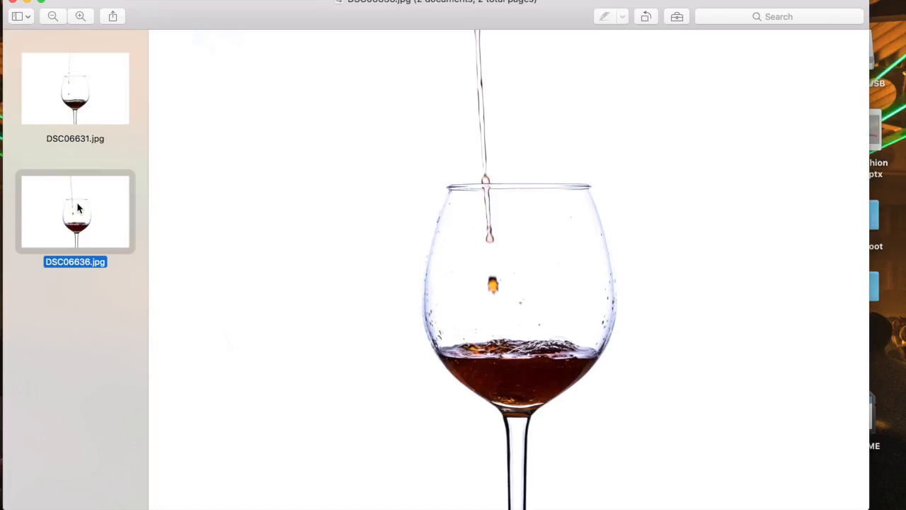
click(75, 88)
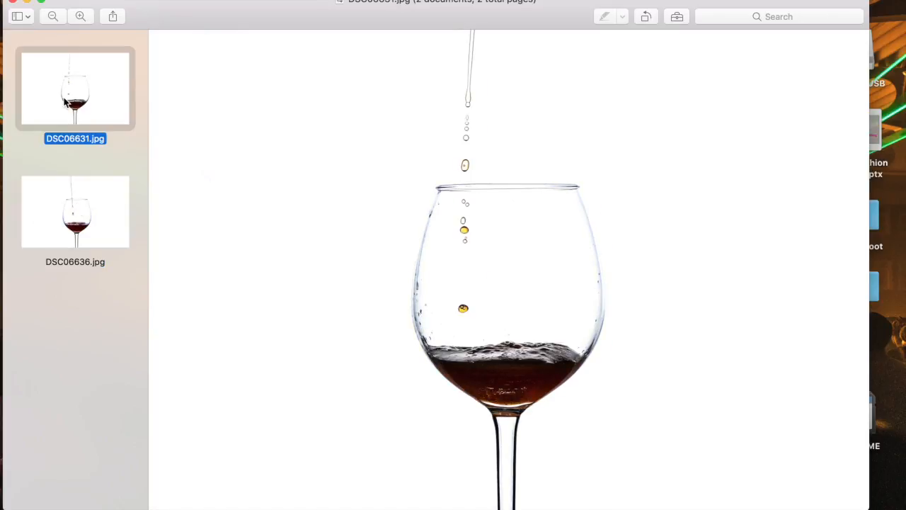
mouse_move(509, 185)
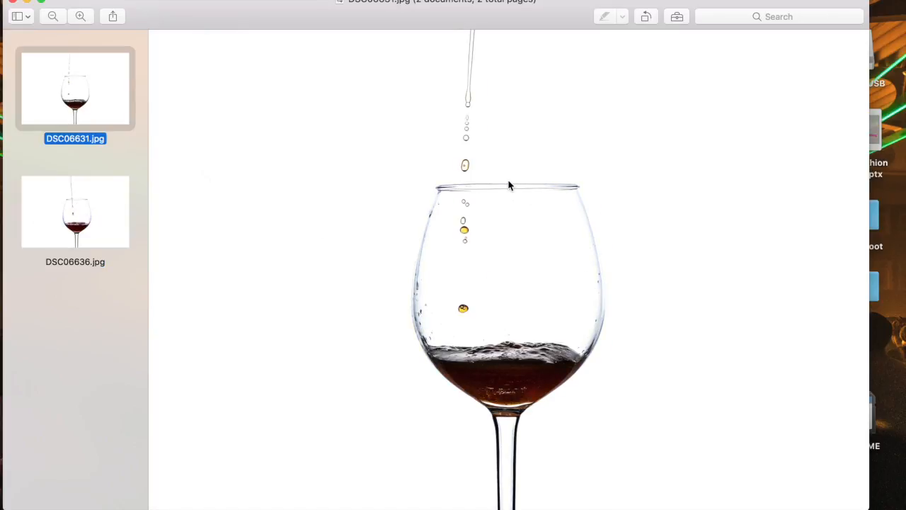
mouse_move(242, 124)
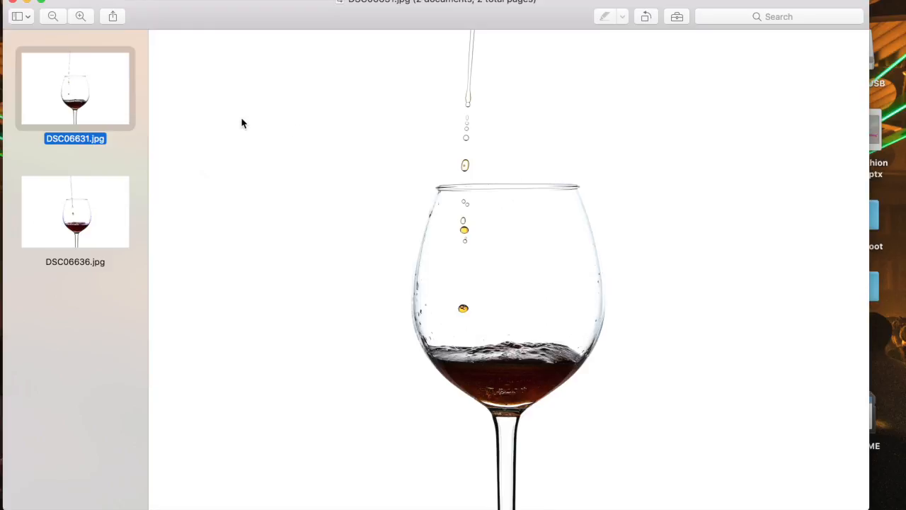
click(75, 212)
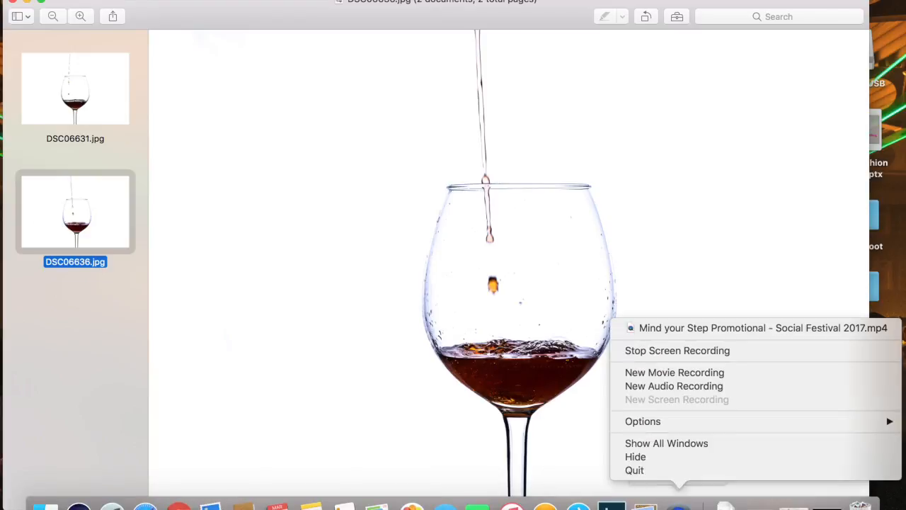
mouse_move(677, 350)
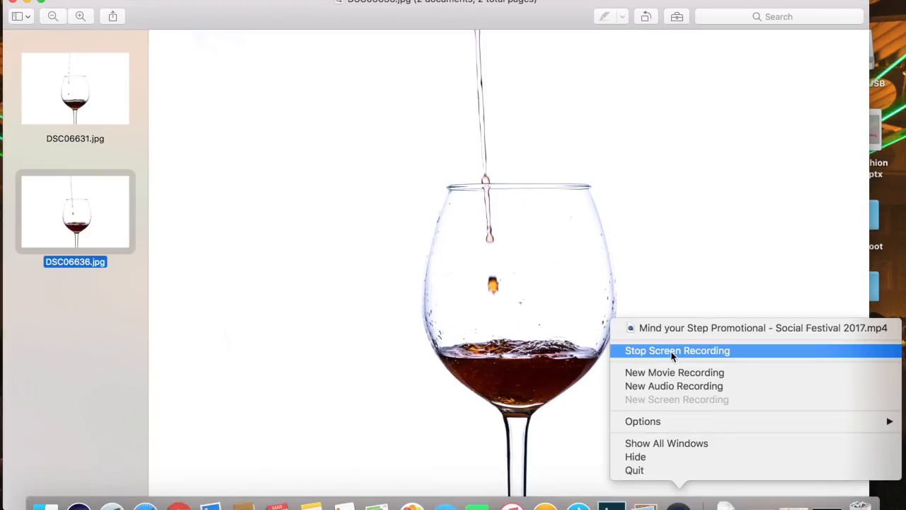